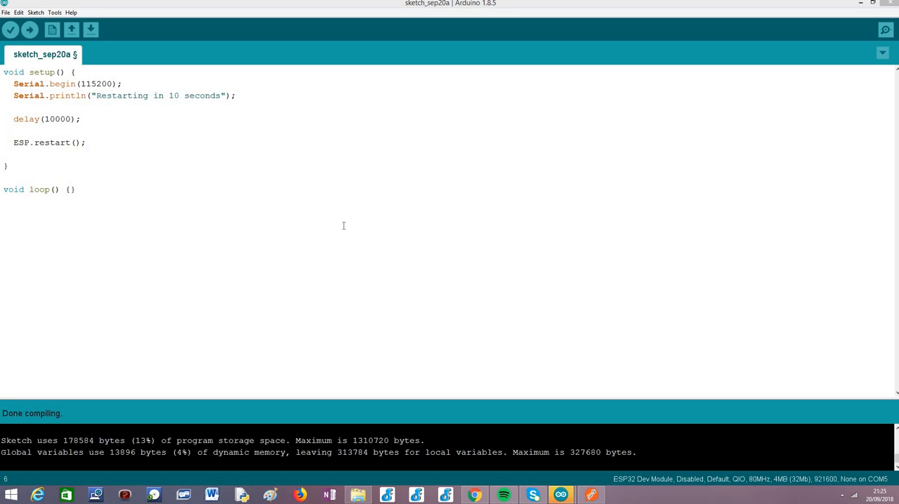
# Highlight the delay and ESP.restart() lines in setup before switching to the Esp.h GitHub page
pyautogui.click(13, 130)
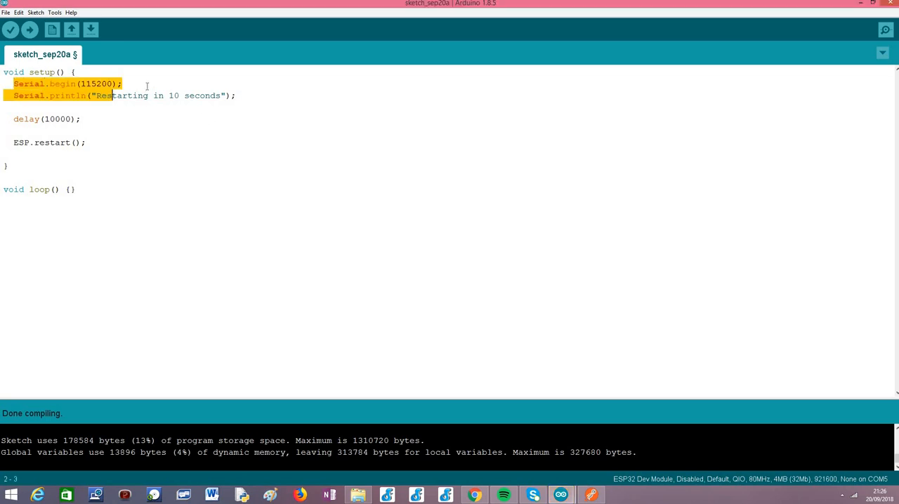
pyautogui.click(254, 95)
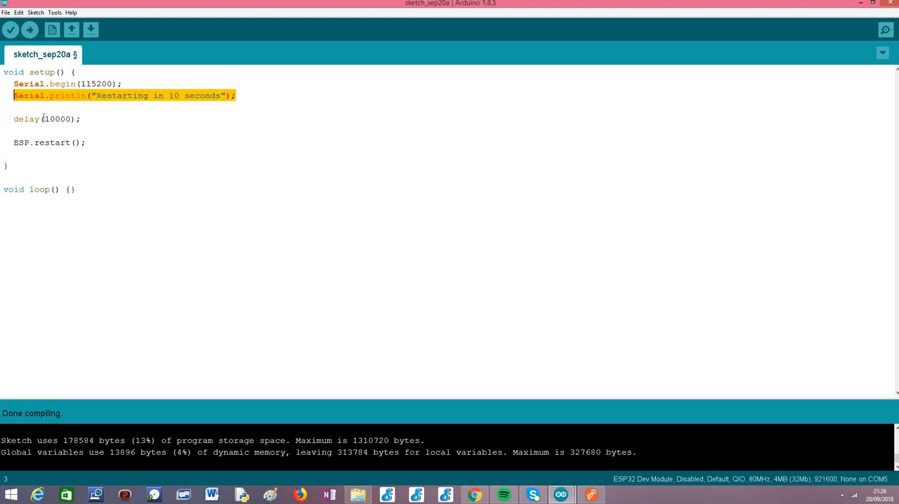
pyautogui.click(106, 118)
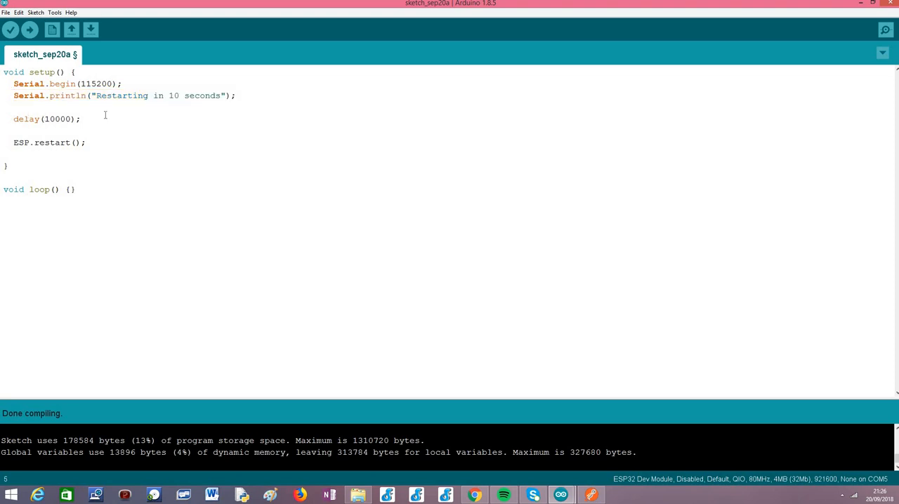
pyautogui.doubleClick(26, 118)
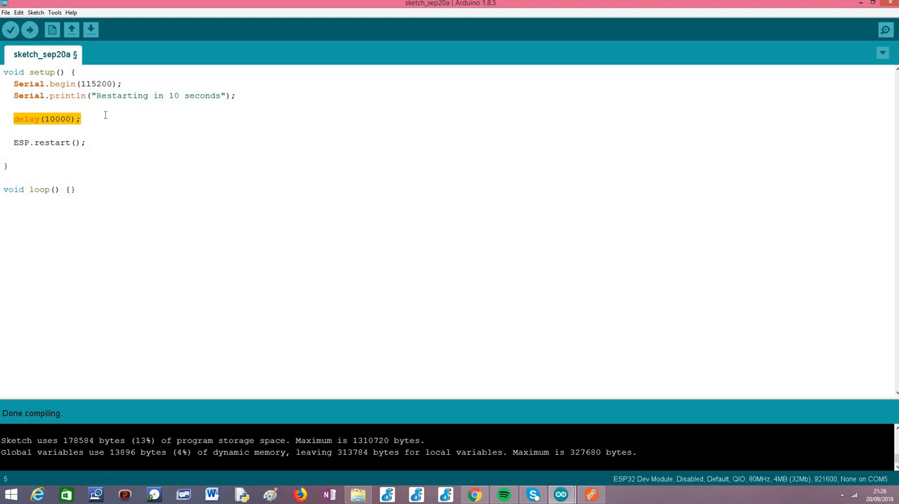
pyautogui.moveTo(36, 142)
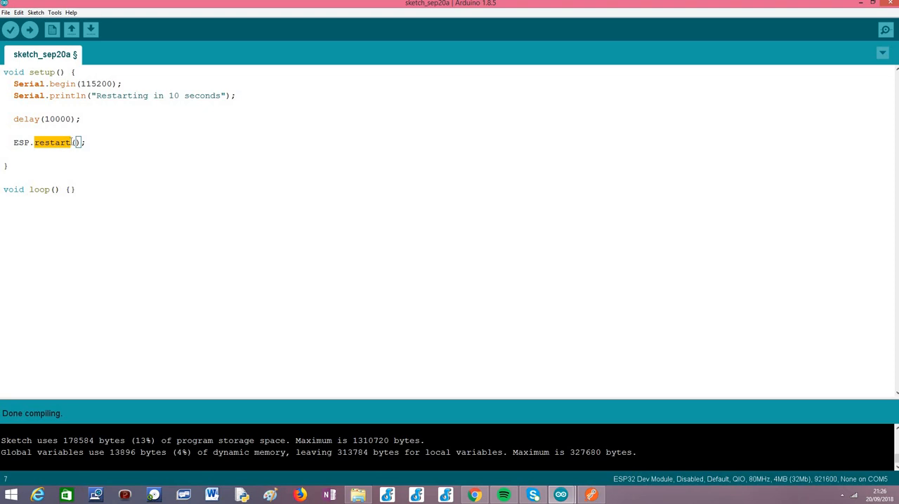
pyautogui.doubleClick(21, 143)
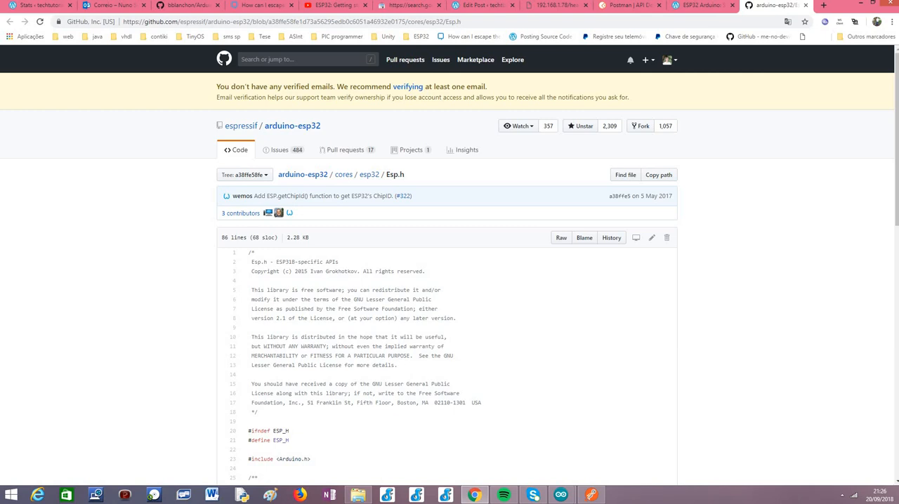
# Scroll down Esp.h and highlight the extern EspClass ESP global declaration
pyautogui.scroll(-3)
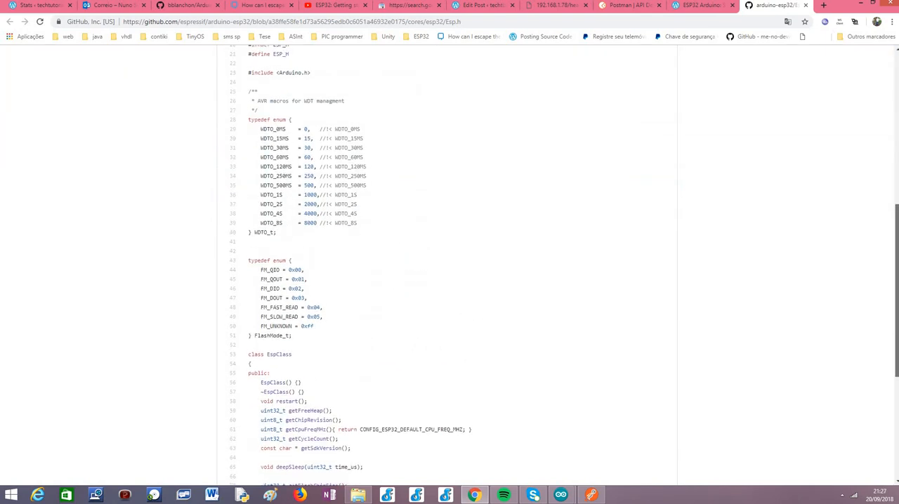
pyautogui.scroll(-3)
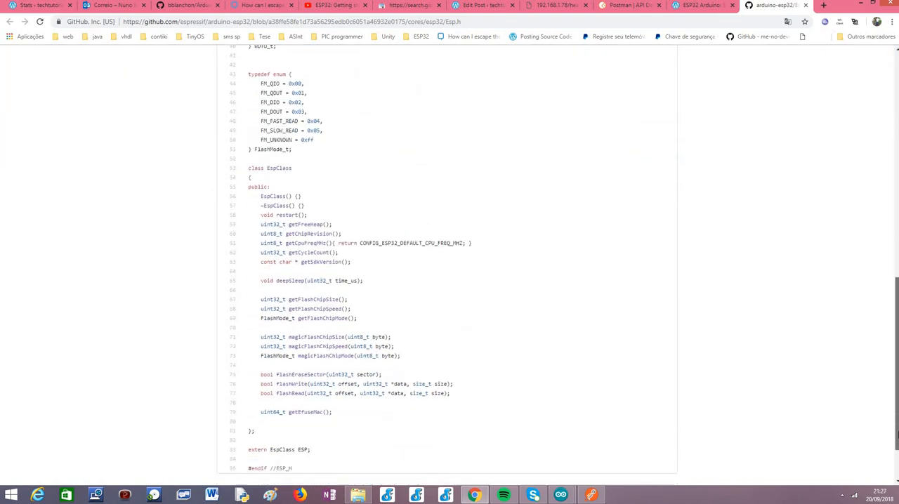
pyautogui.scroll(-3)
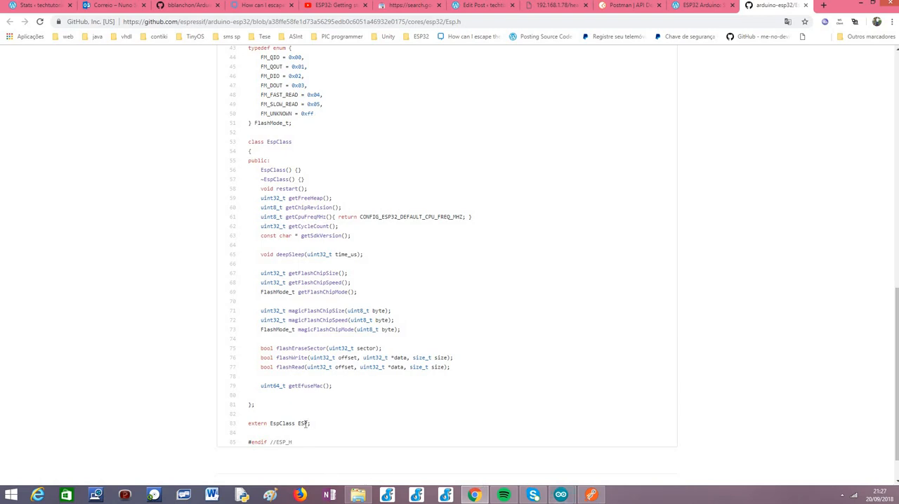
pyautogui.doubleClick(302, 422)
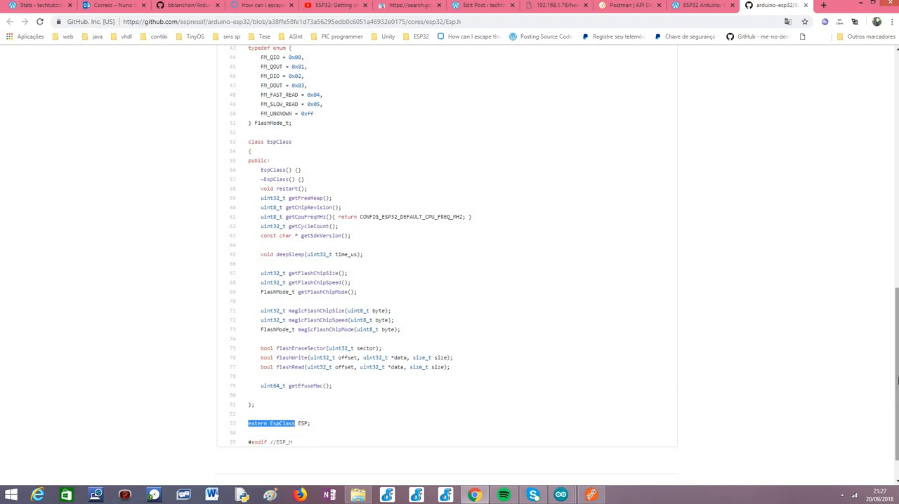
# Review the EspClass member list and highlight its void restart() declaration
pyautogui.scroll(3)
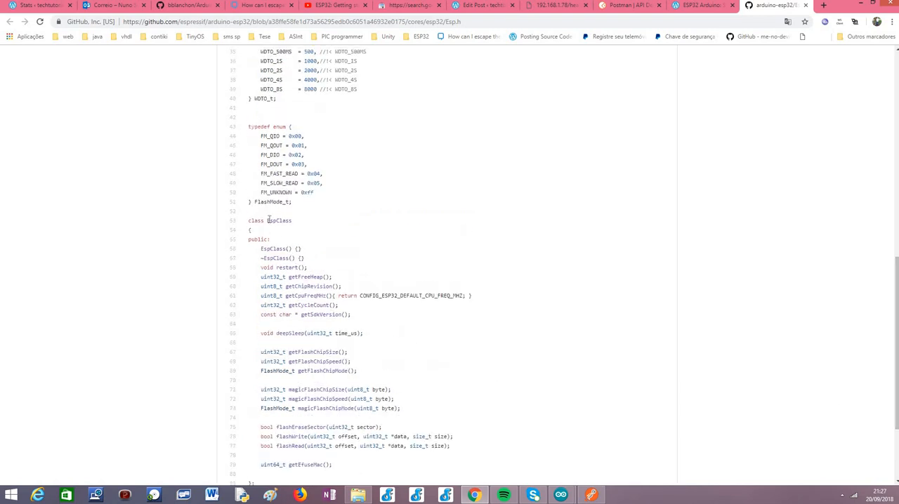
pyautogui.doubleClick(281, 220)
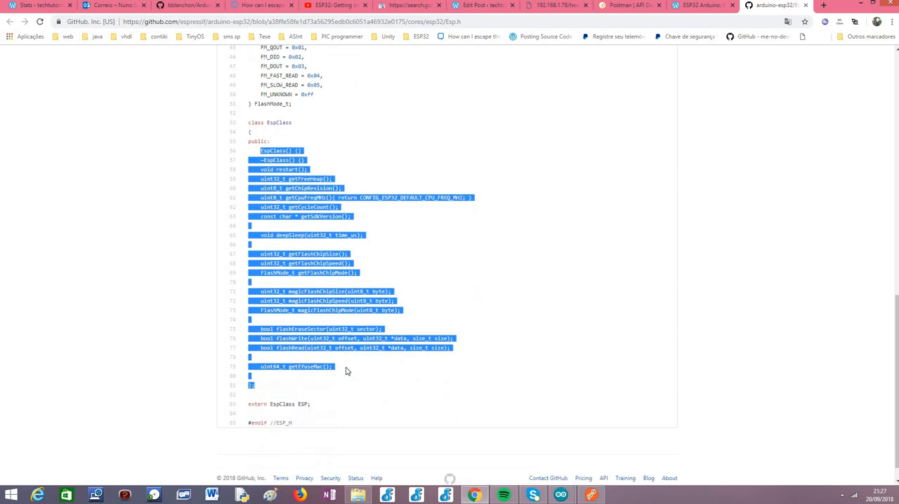
pyautogui.click(346, 371)
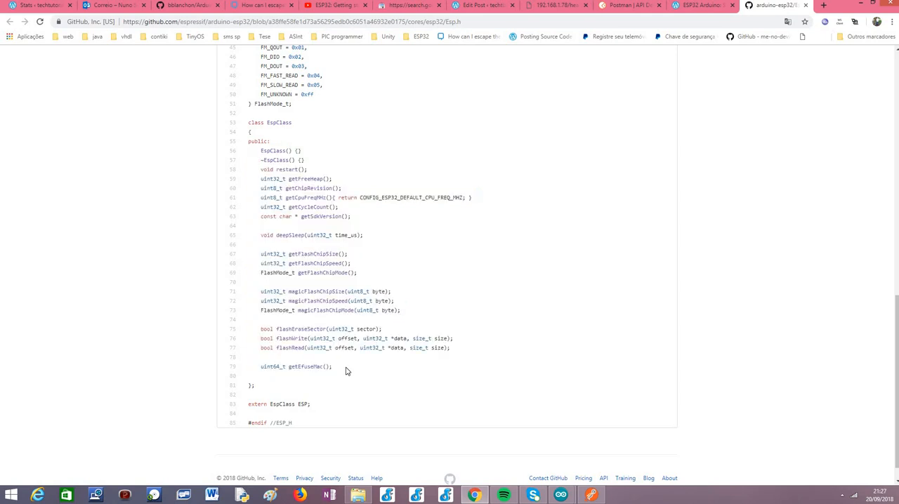
pyautogui.moveTo(307, 180)
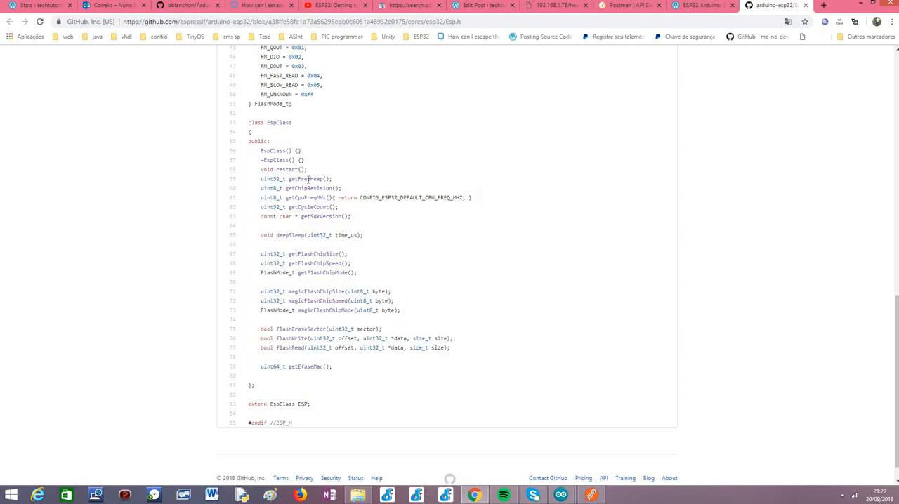
pyautogui.doubleClick(283, 169)
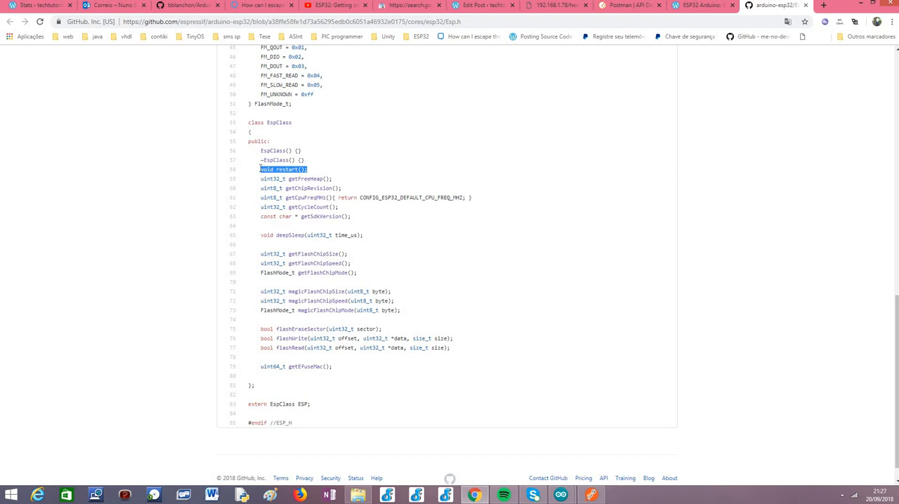
pyautogui.moveTo(584, 486)
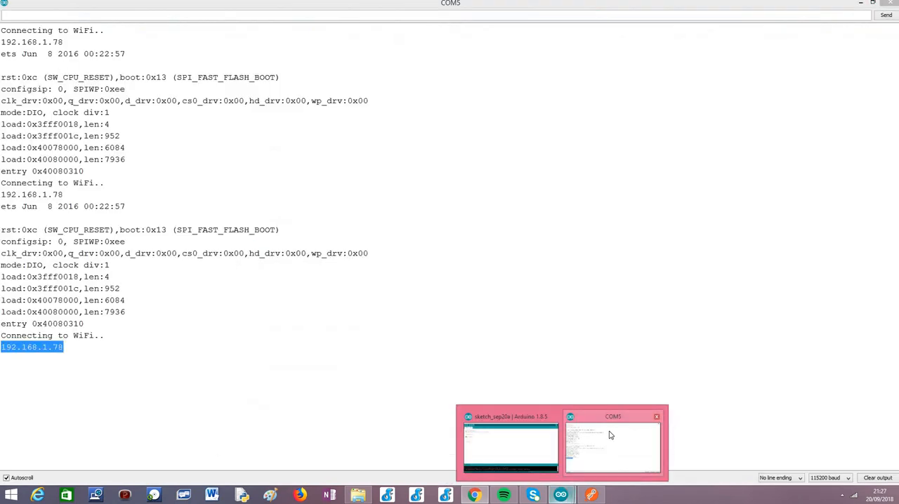
# Return from the COM5 monitor to the sketch and highlight the restart call in setup
pyautogui.click(511, 442)
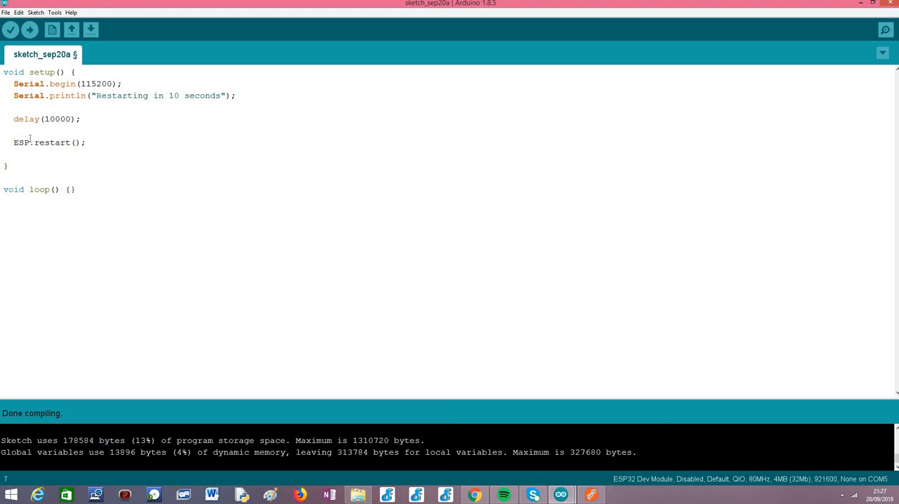
pyautogui.doubleClick(51, 143)
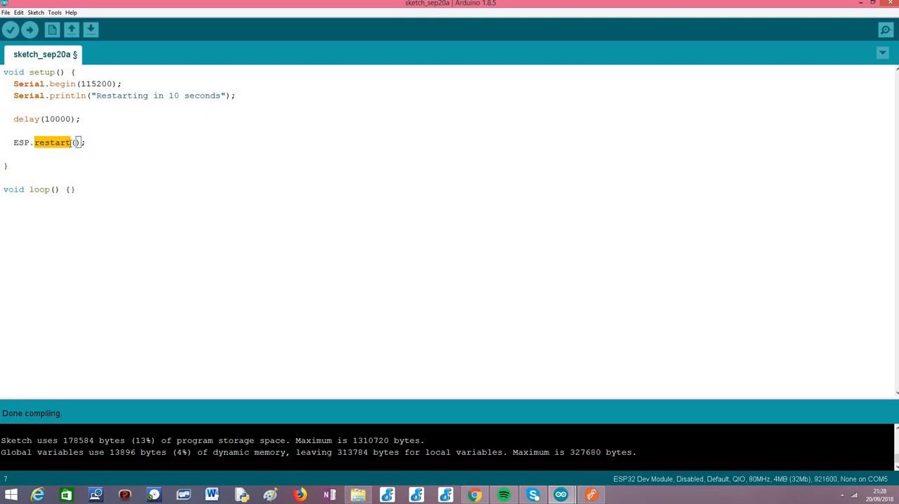
pyautogui.moveTo(29, 30)
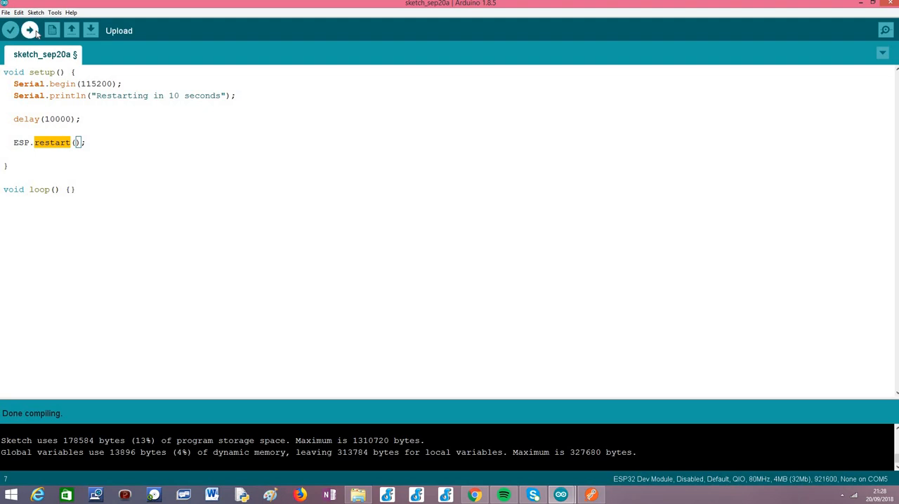
# Upload the restart sketch, dismiss the save prompt, and scroll the 'Restarting in 10 seconds' monitor output
pyautogui.click(118, 31)
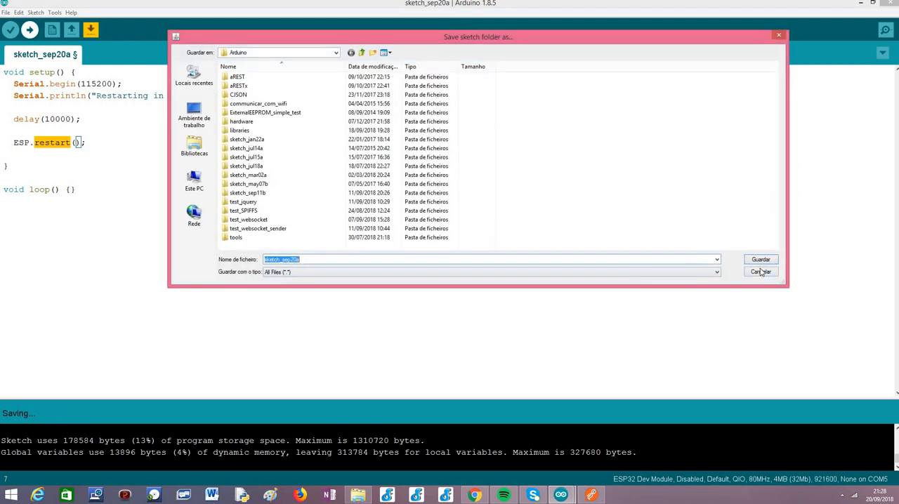
pyautogui.click(761, 259)
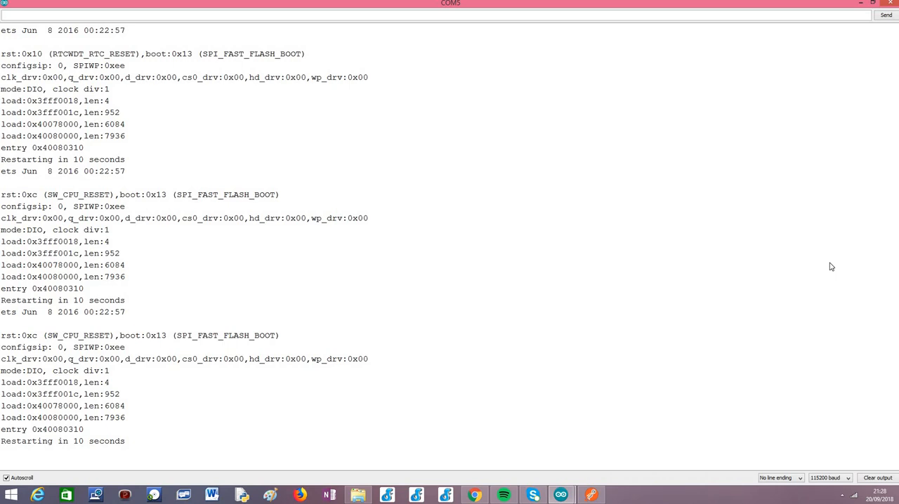
pyautogui.scroll(-3)
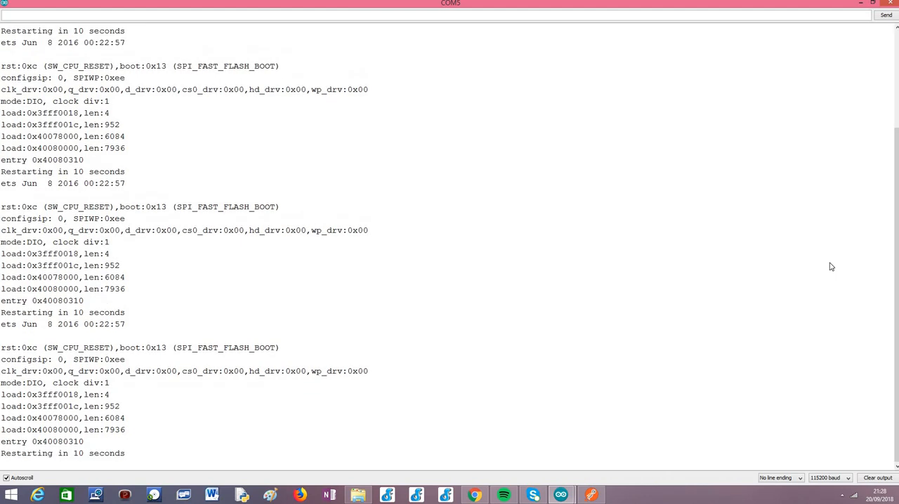